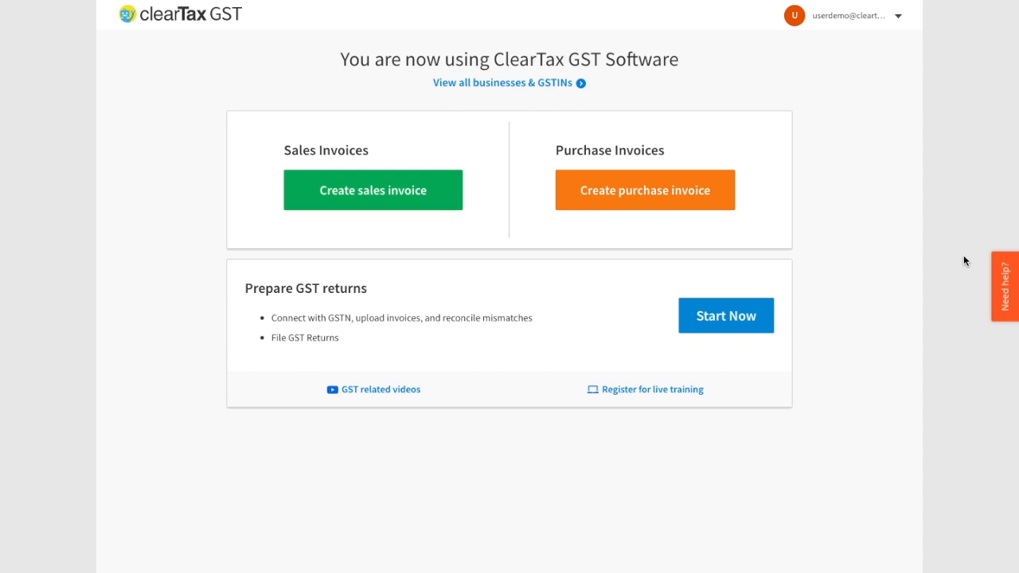
mouse_move(590, 249)
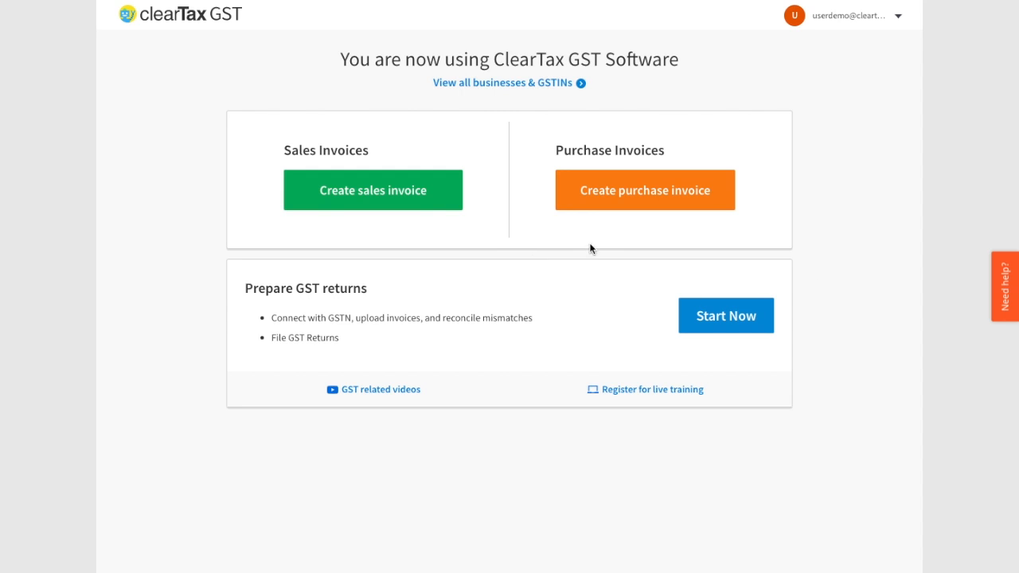
mouse_move(605, 237)
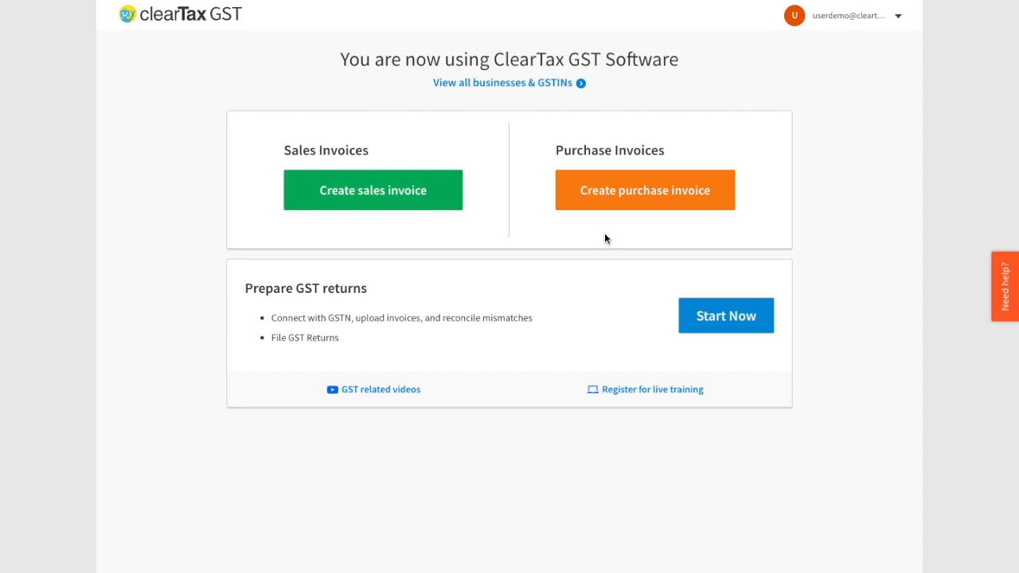
mouse_move(410, 215)
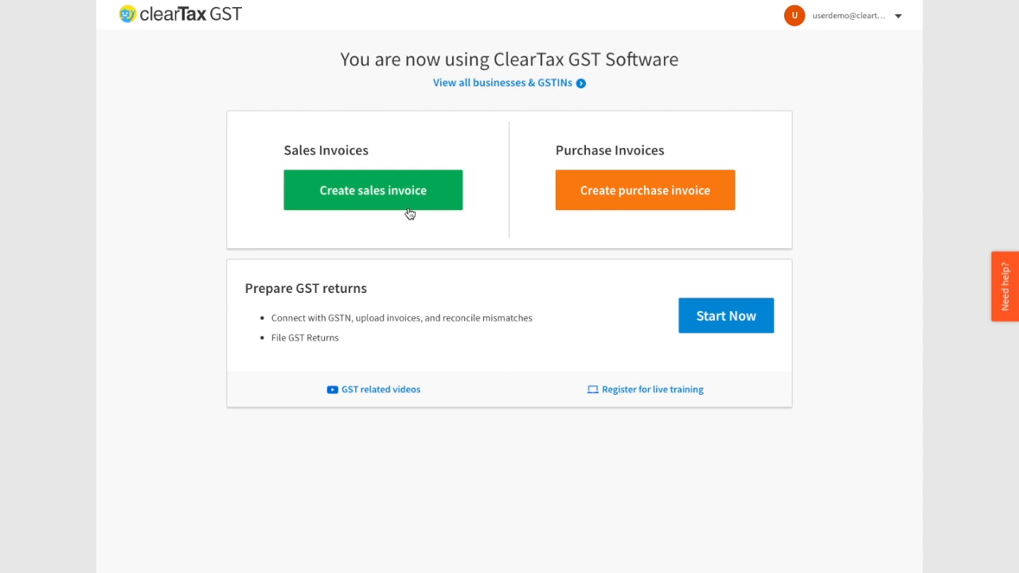
Step: Start a new sales invoice, dismiss the customer suggestions and bring up the invoice-date calendar for July 2017
left_click(372, 189)
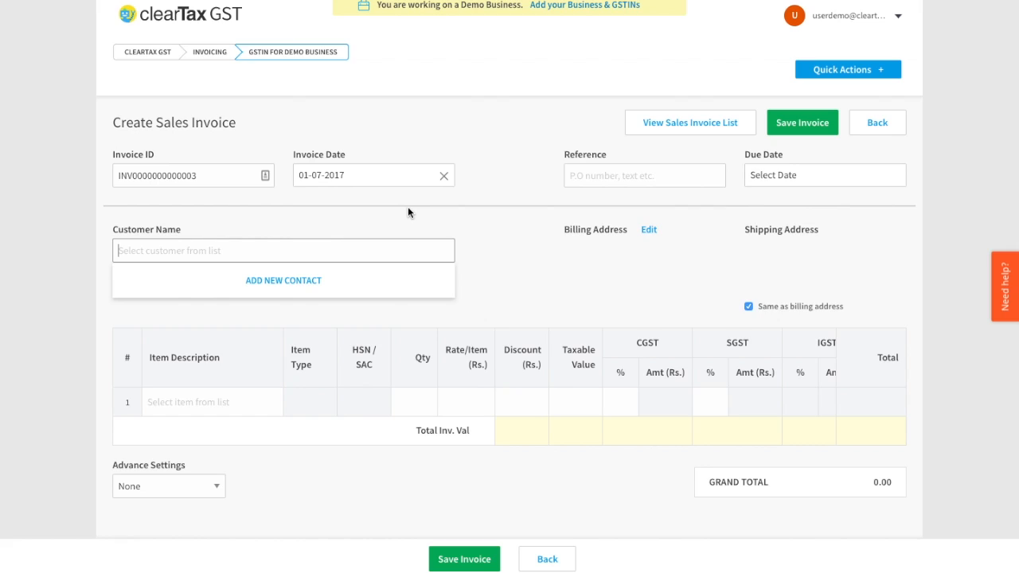
left_click(191, 175)
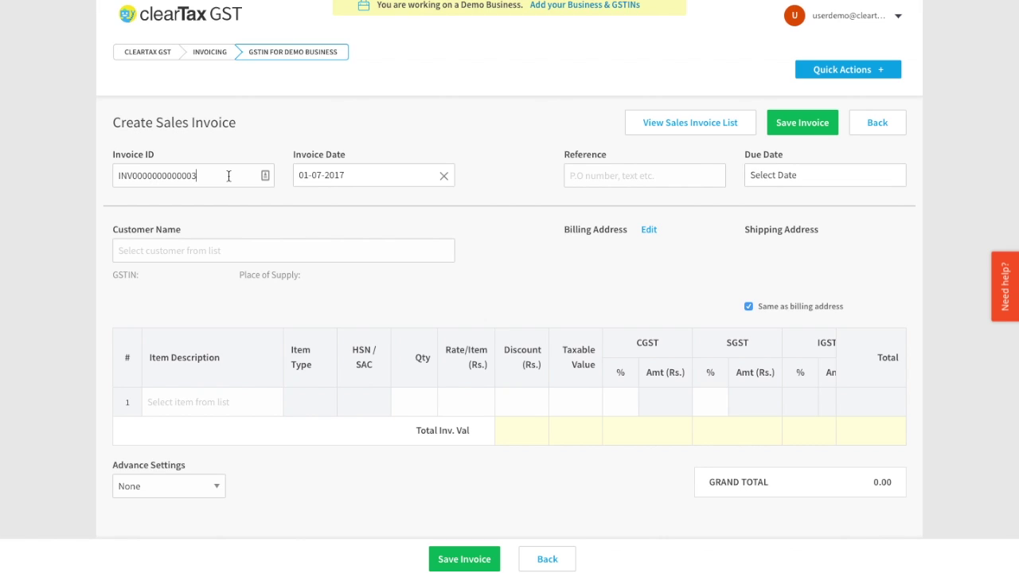
left_click(374, 175)
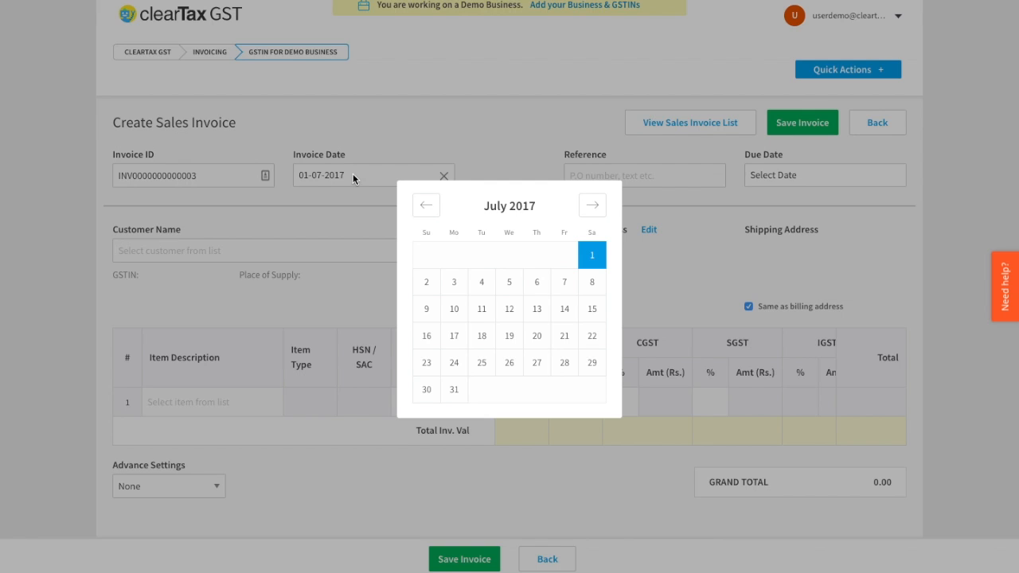
mouse_move(373, 197)
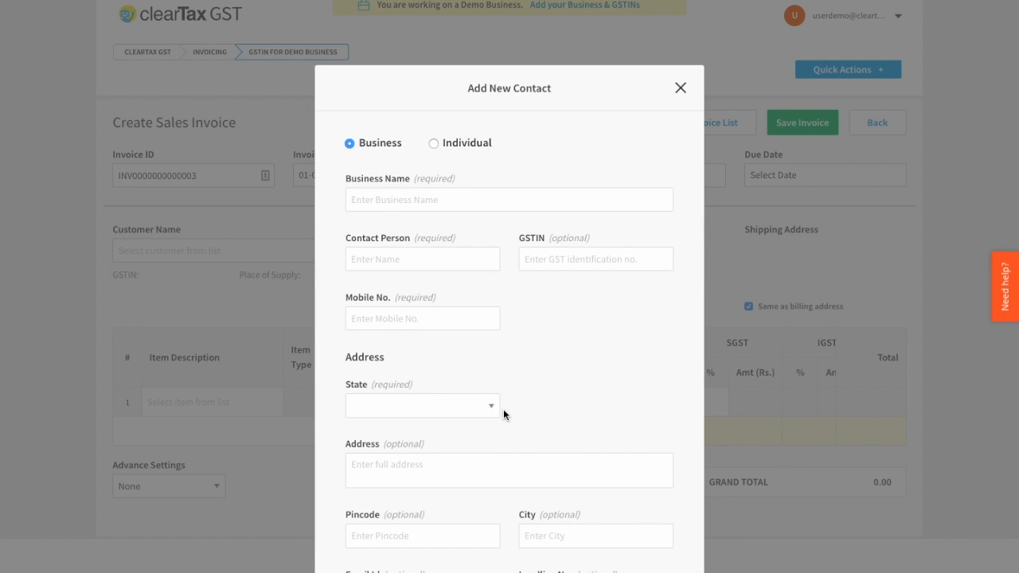
scroll("down", 3)
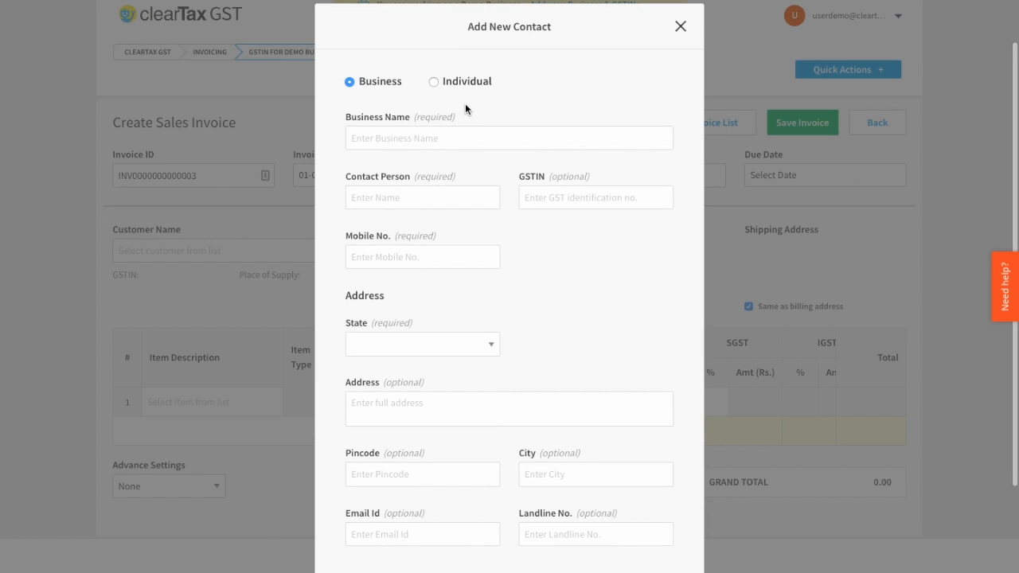
mouse_move(519, 269)
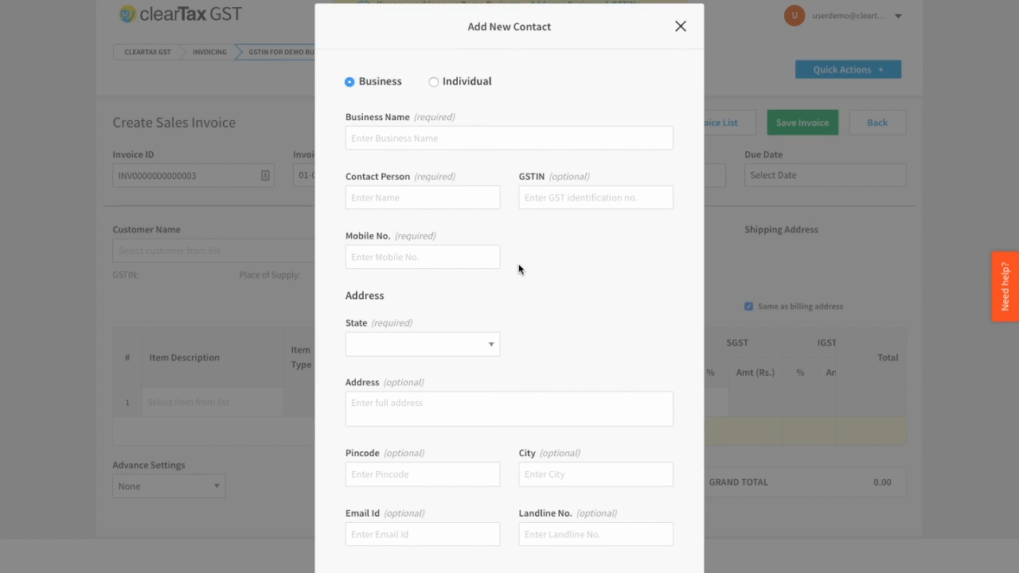
scroll("down", 3)
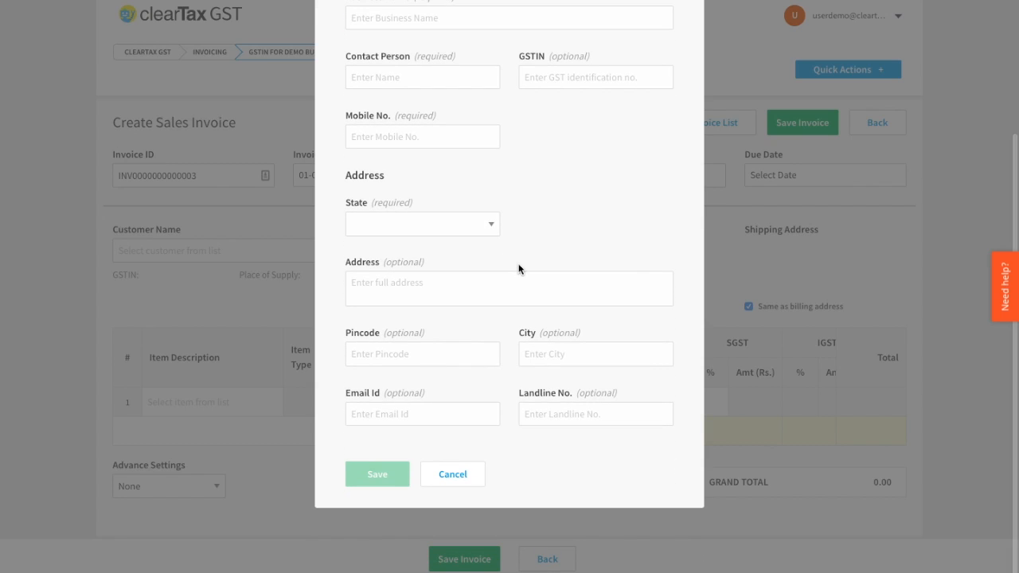
left_click(452, 474)
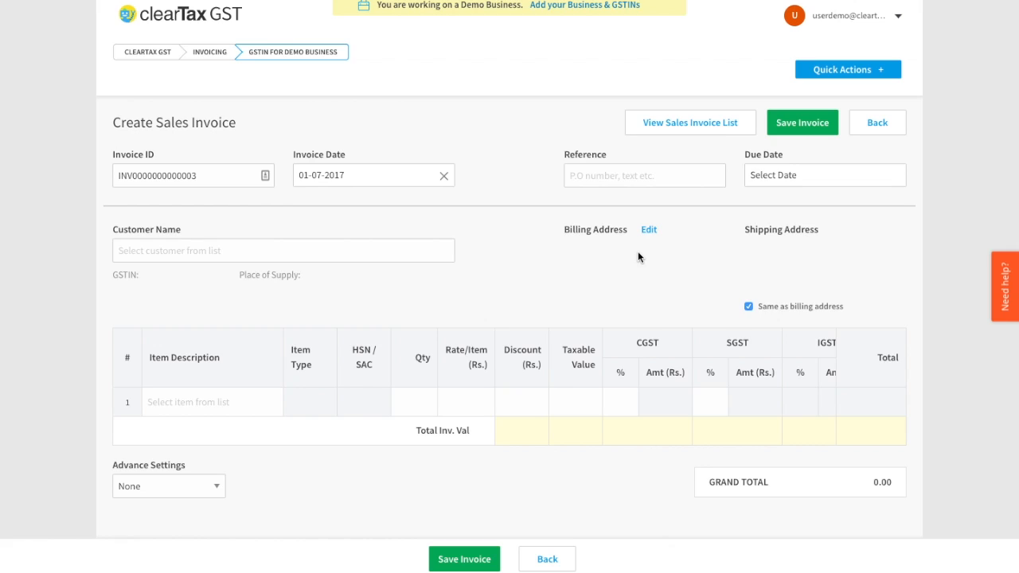
mouse_move(372, 387)
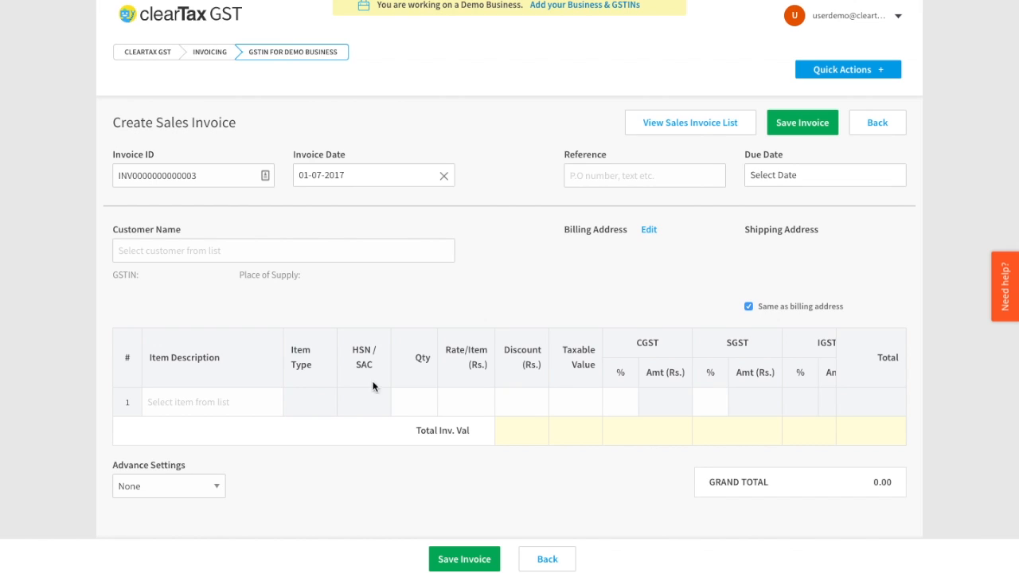
Step: Begin Add New Item from the Item Description list, then close it unsaved, leaving two empty item rows
left_click(212, 401)
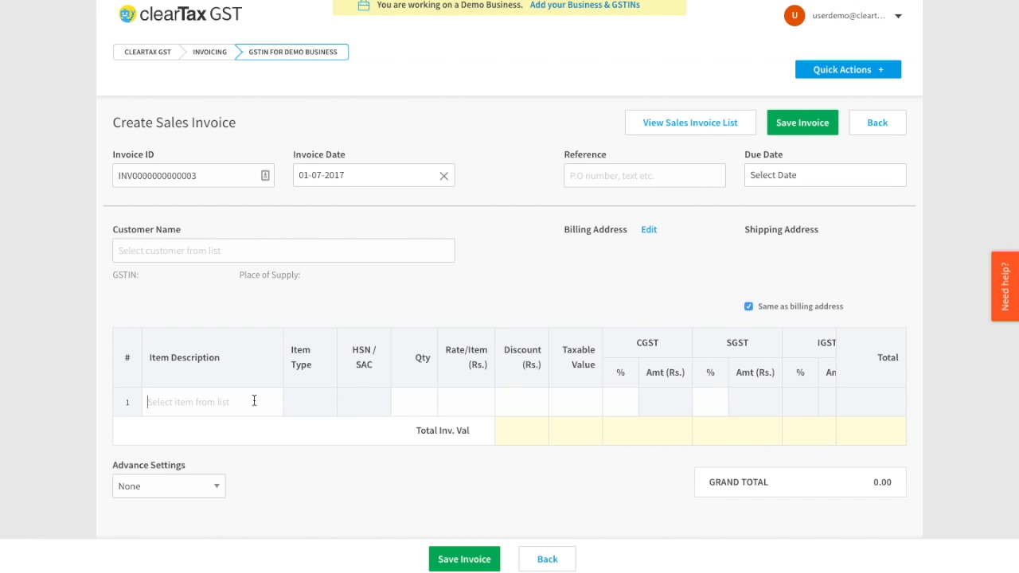
left_click(210, 402)
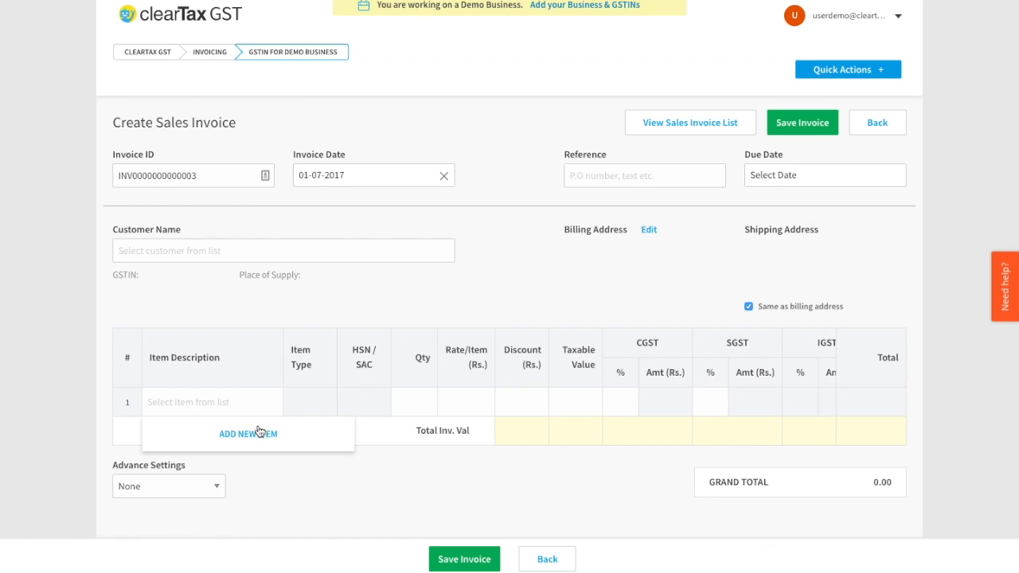
left_click(249, 433)
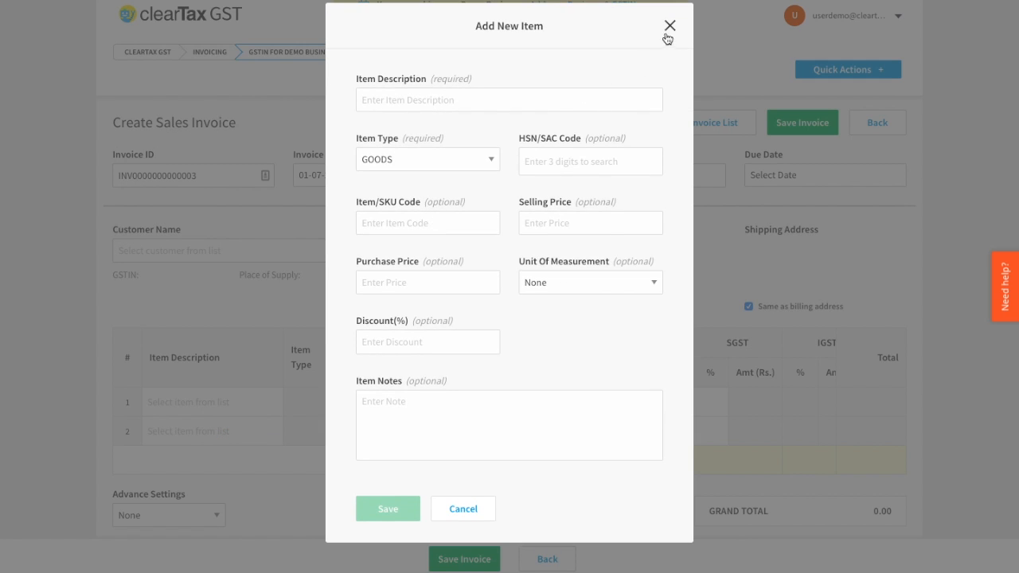
left_click(665, 25)
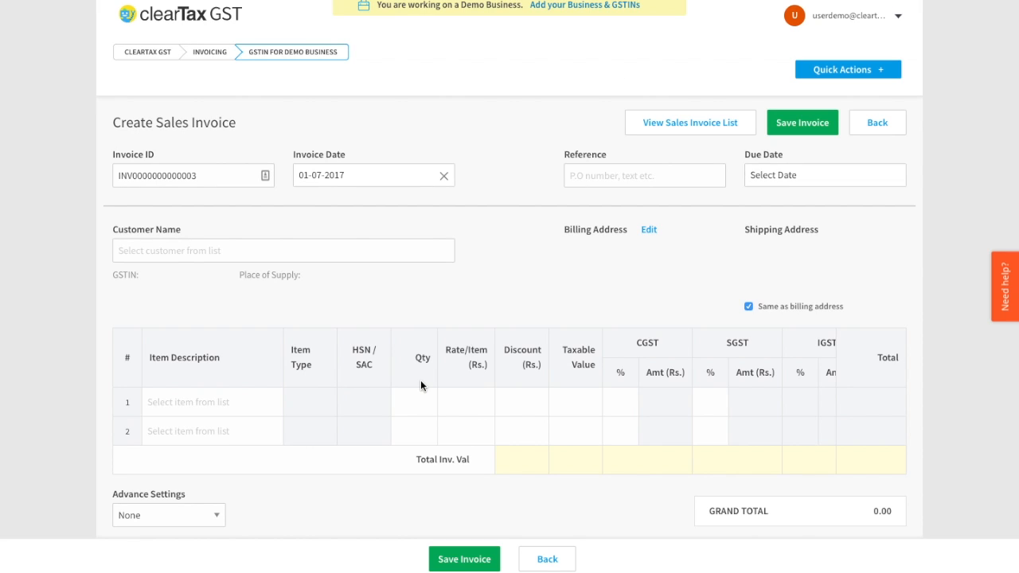
mouse_move(796, 394)
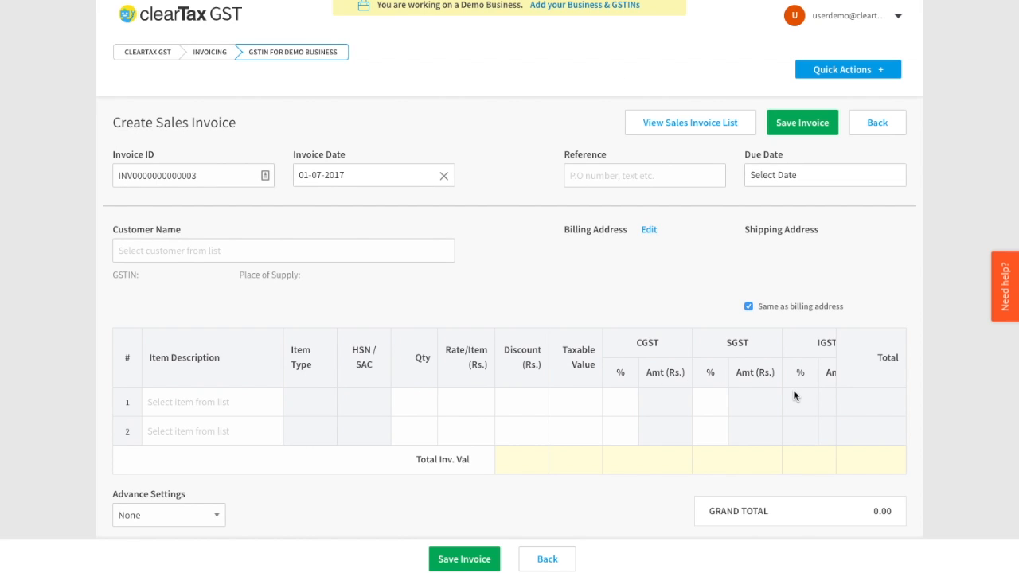
mouse_move(802, 398)
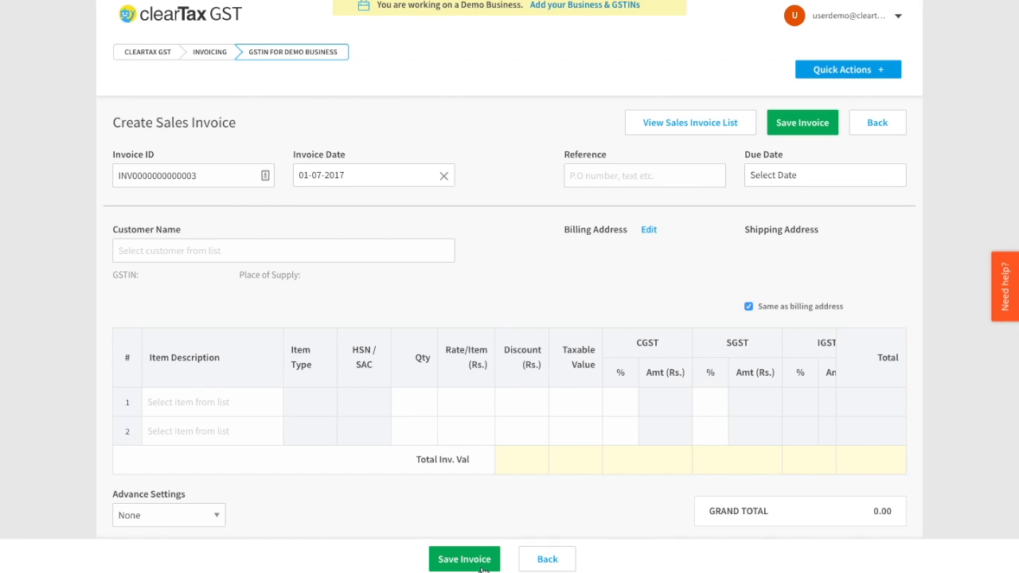
mouse_move(732, 128)
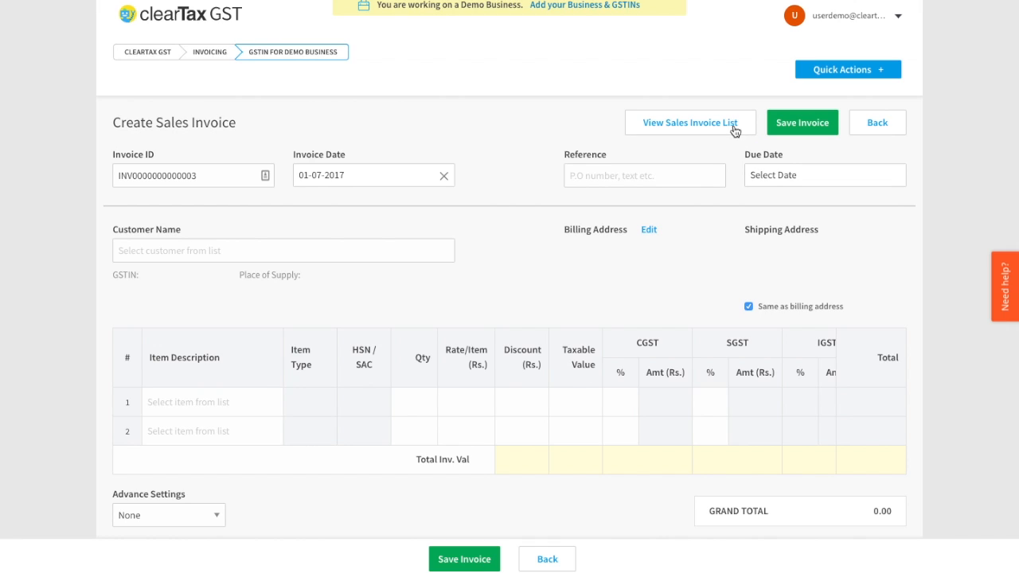
Step: Go to the Sales Invoices list showing 54 transactions and GST summary totals
left_click(691, 121)
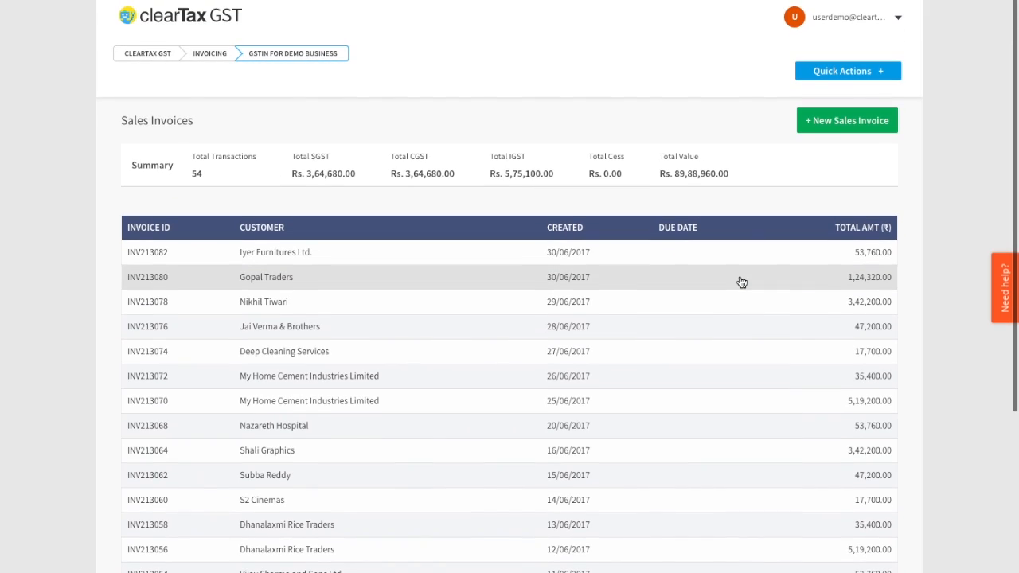
mouse_move(332, 135)
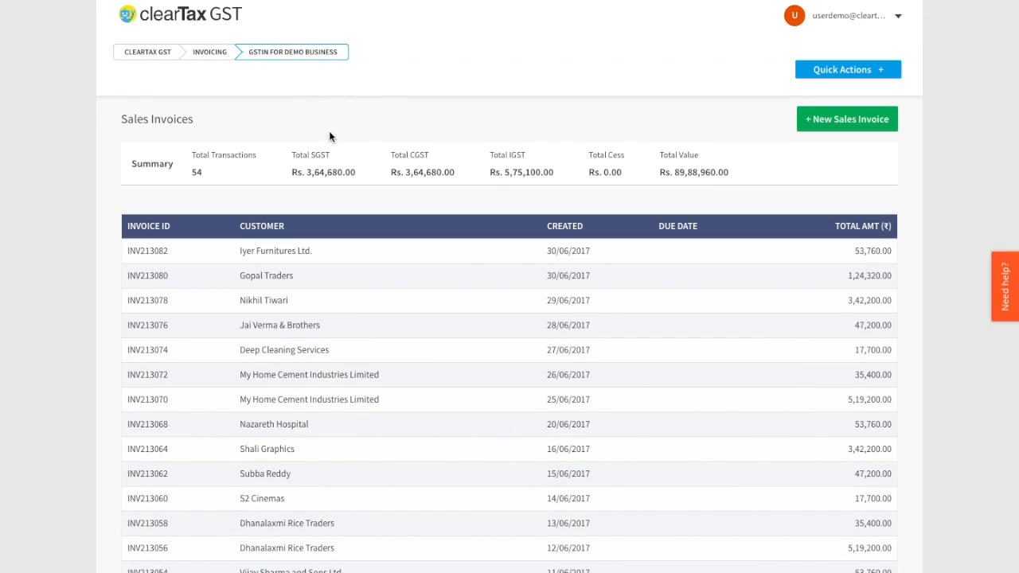
mouse_move(151, 61)
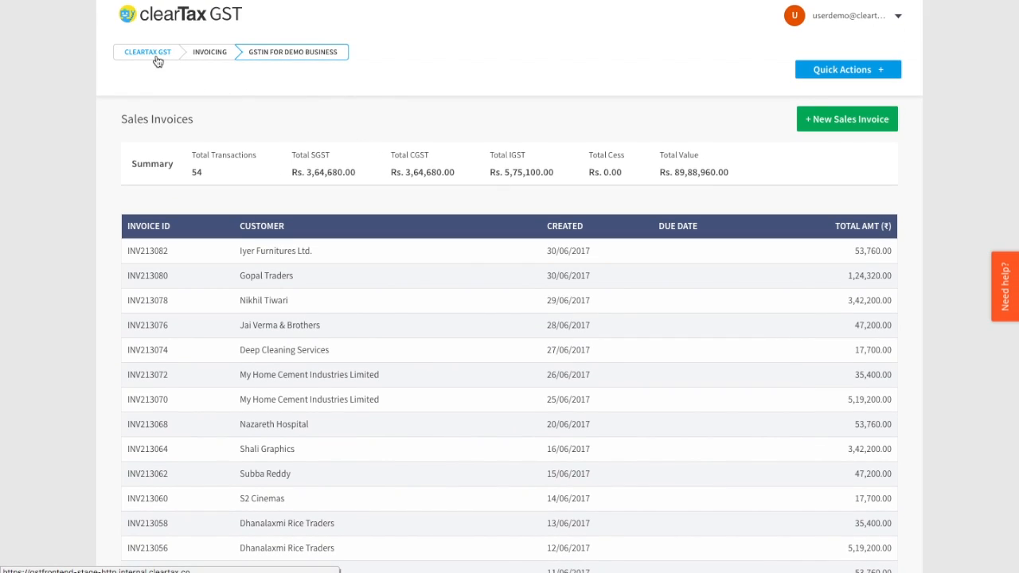